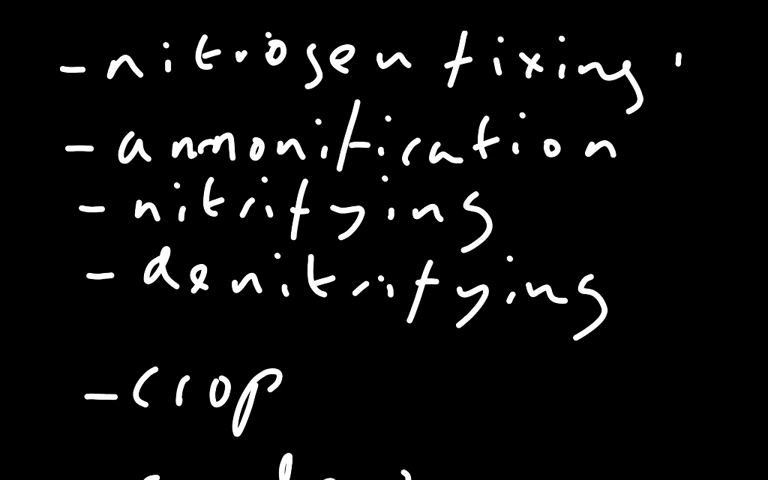
pyautogui.write('NH3')
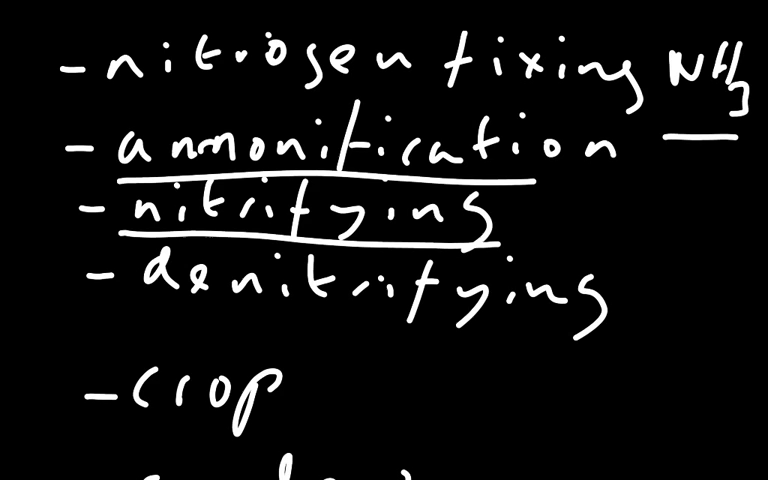
pyautogui.write('u')
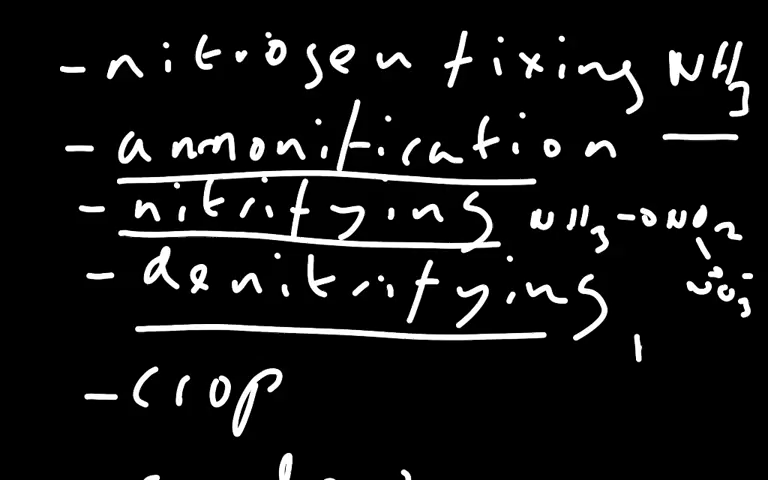
pyautogui.write('N2')
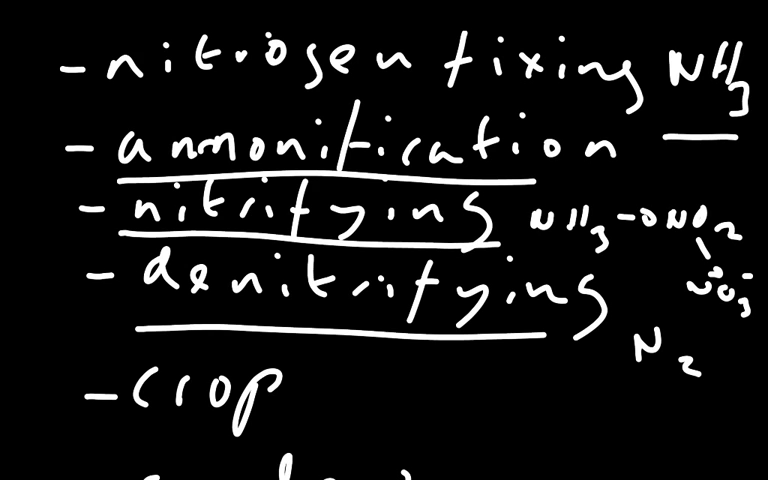
pyautogui.scroll(-3)
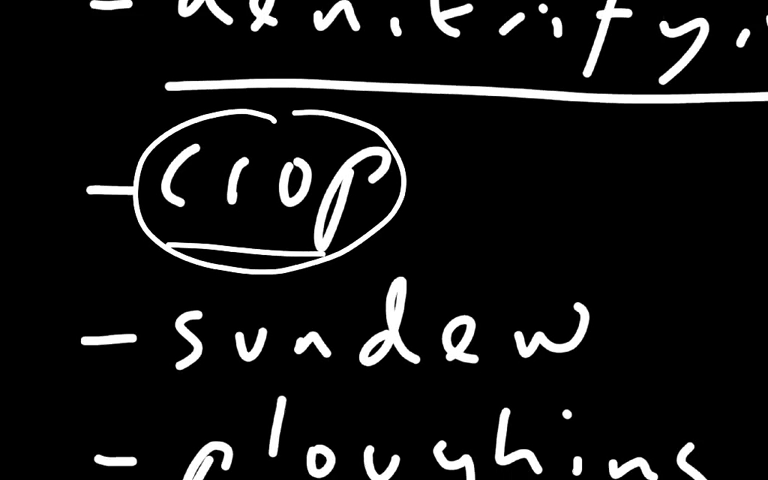
pyautogui.scroll(-3)
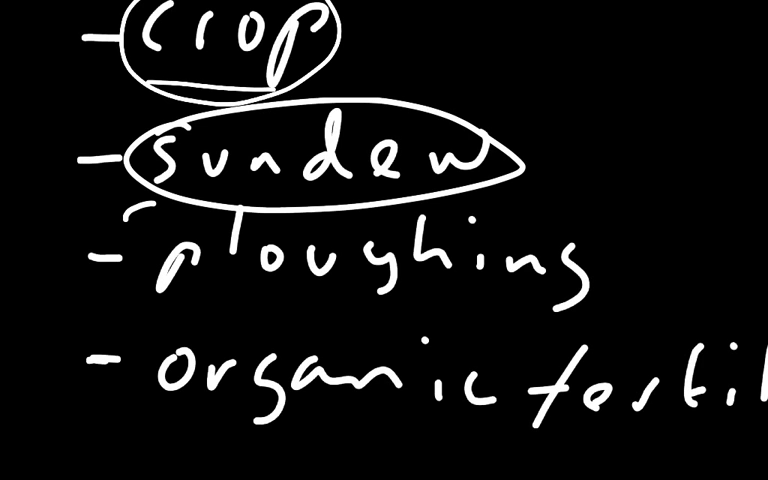
pyautogui.scroll(3)
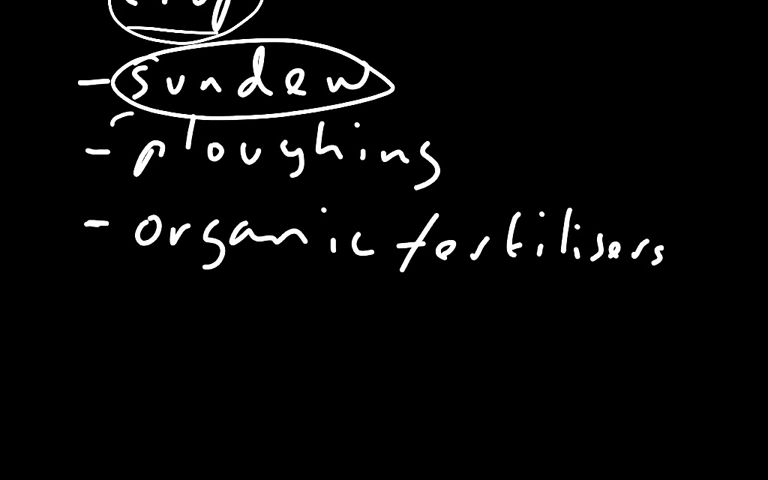